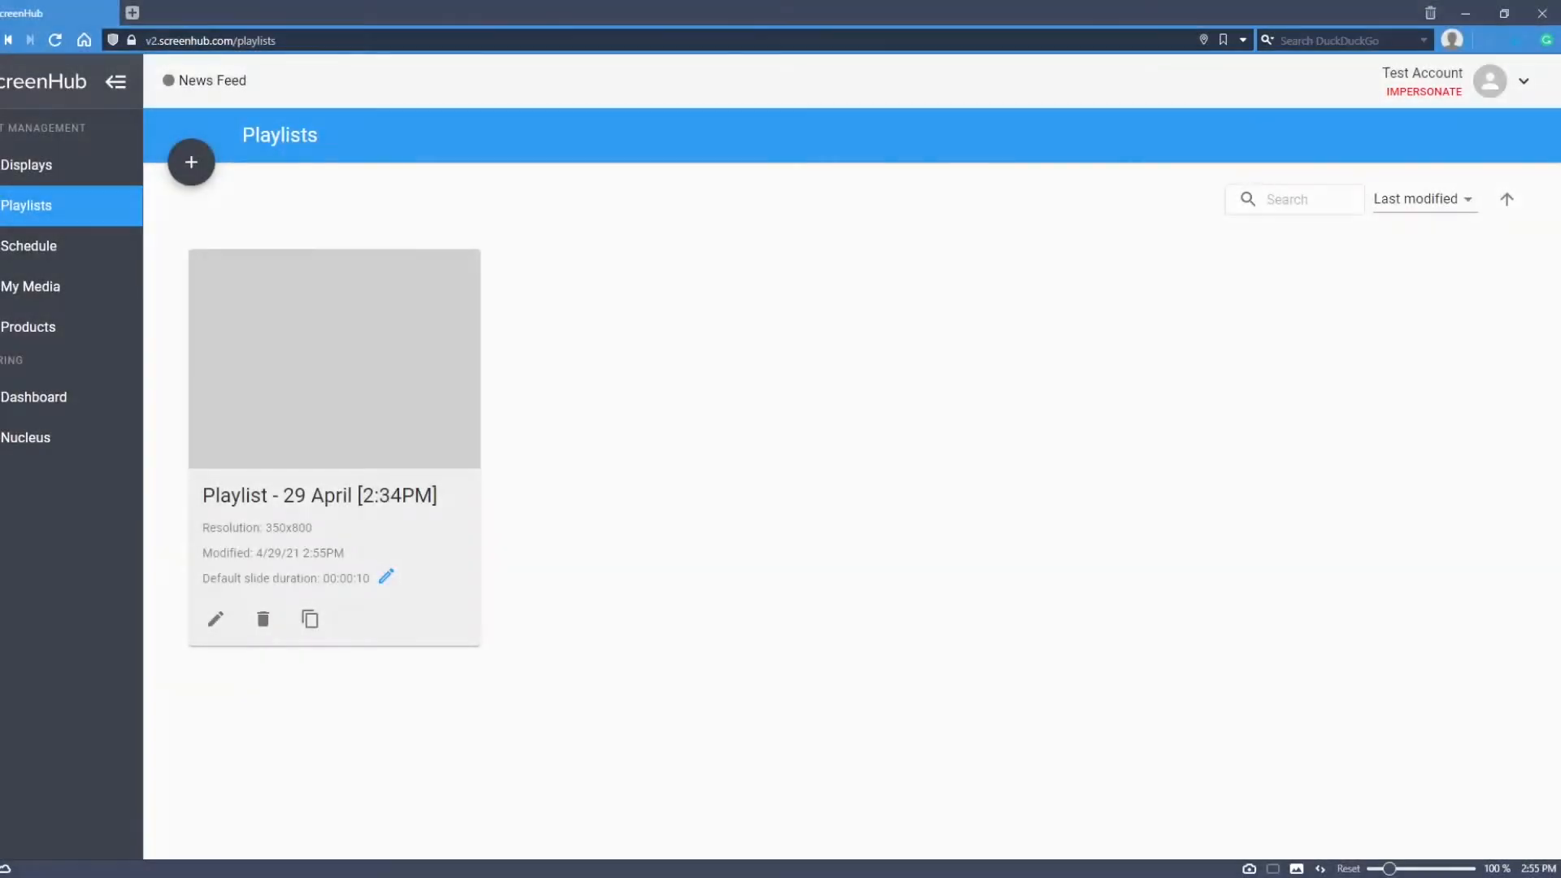
mouse_move(1155, 496)
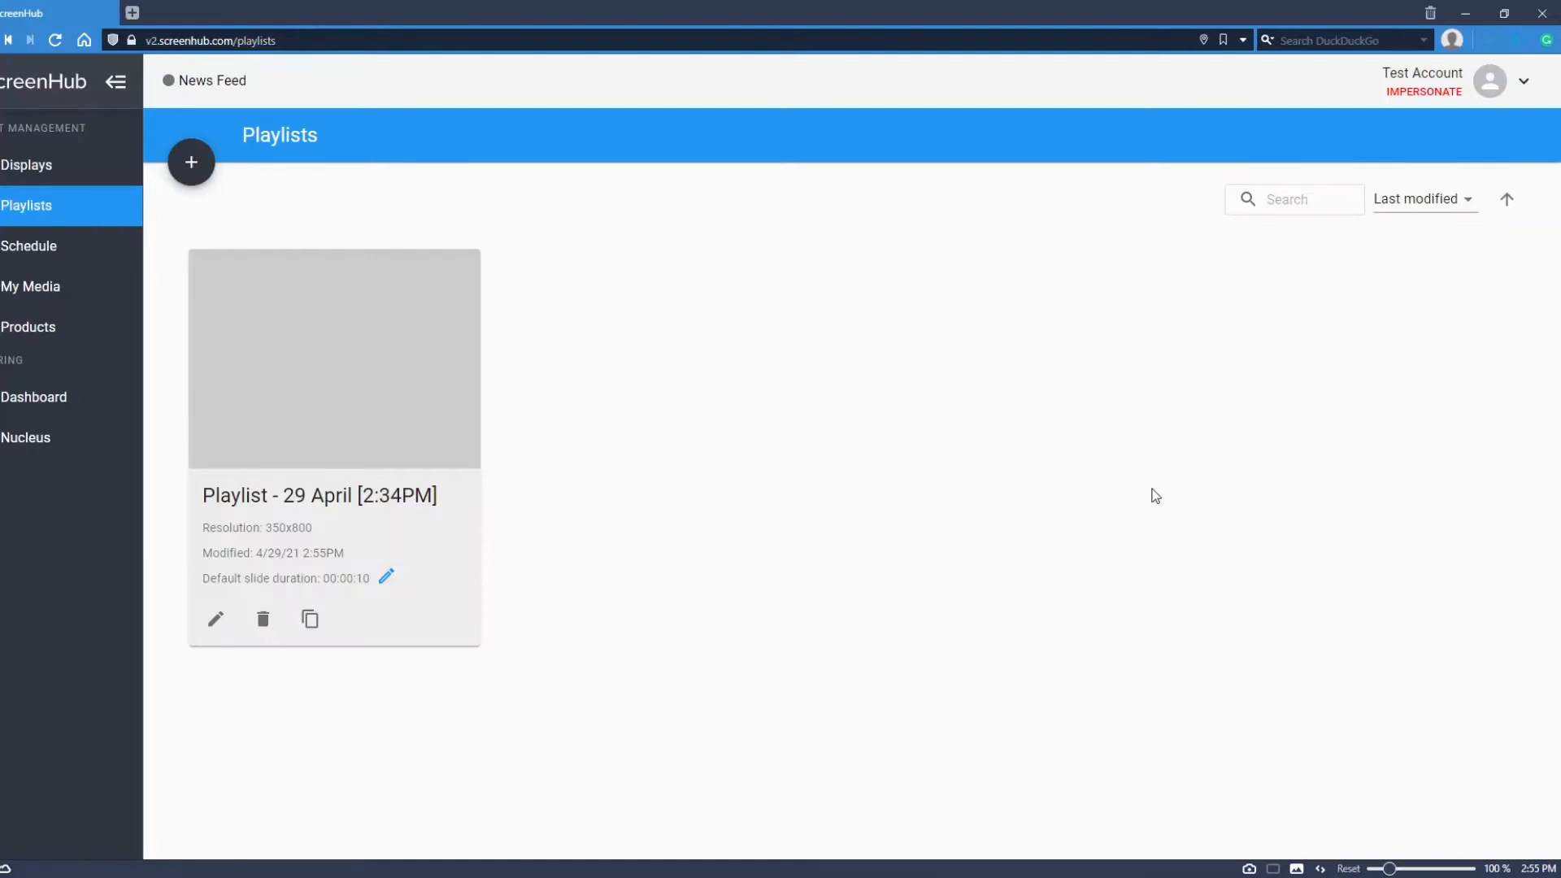
mouse_move(1179, 489)
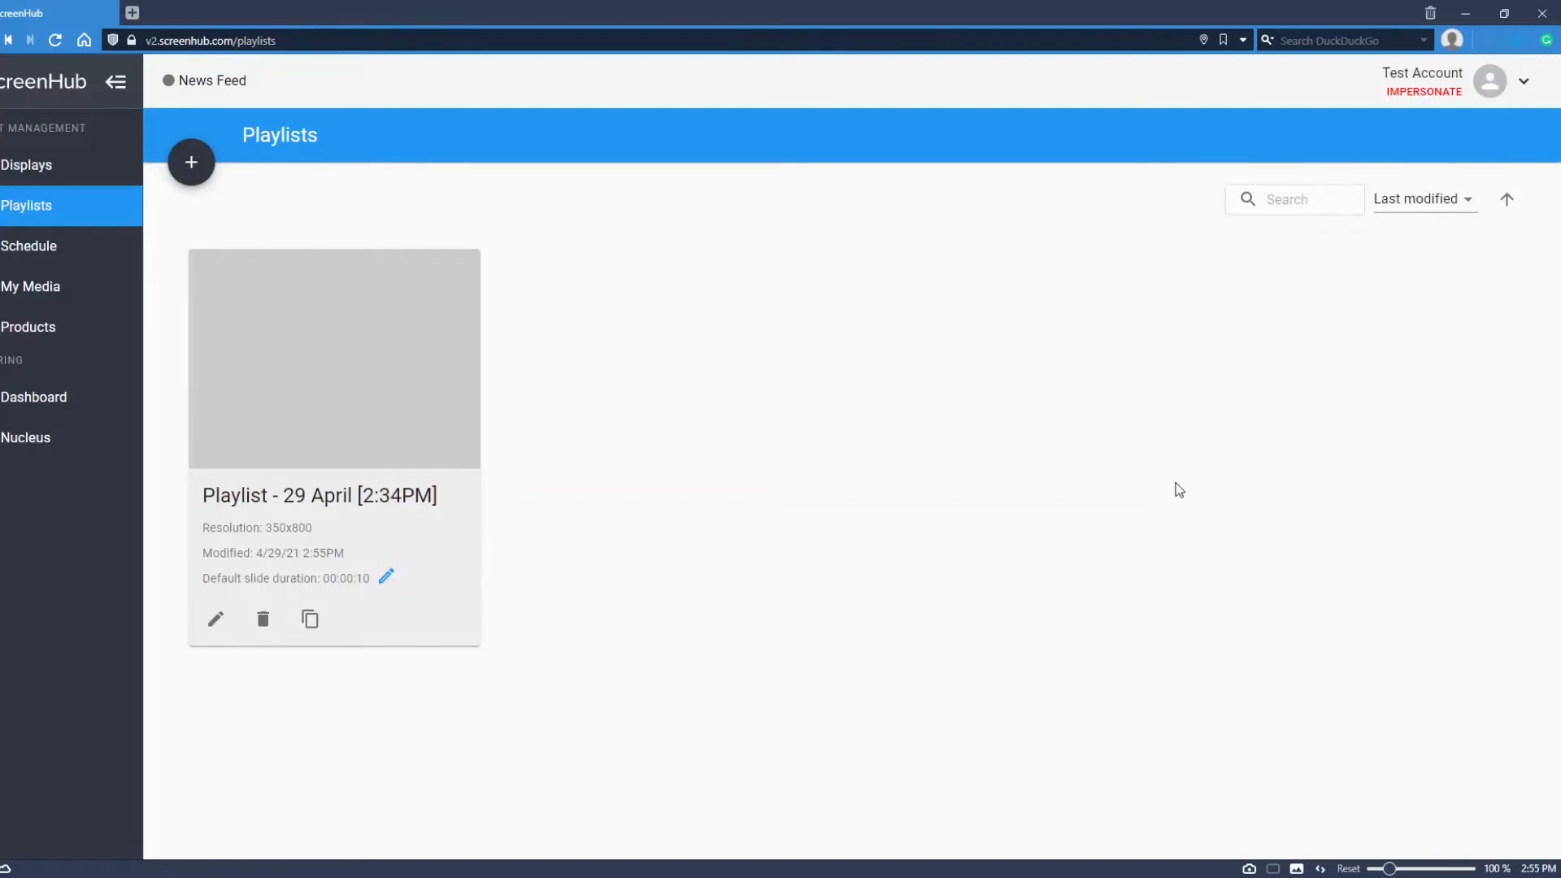
mouse_move(323, 330)
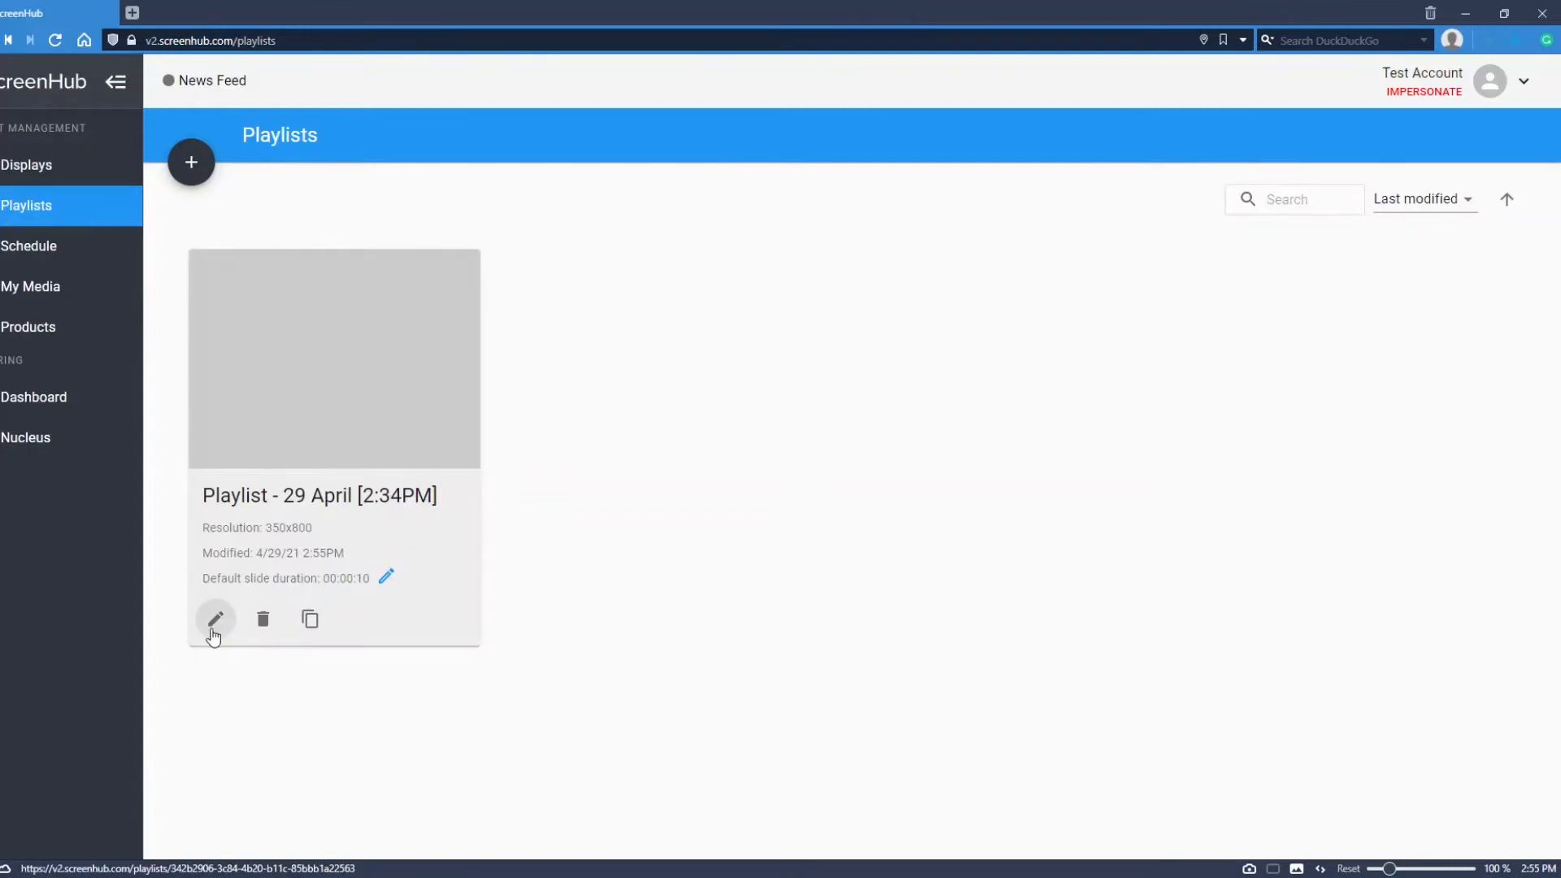
Step: Open 'Playlist - 29 April [2:34PM]' for editing and select its blank third slide
left_click(215, 619)
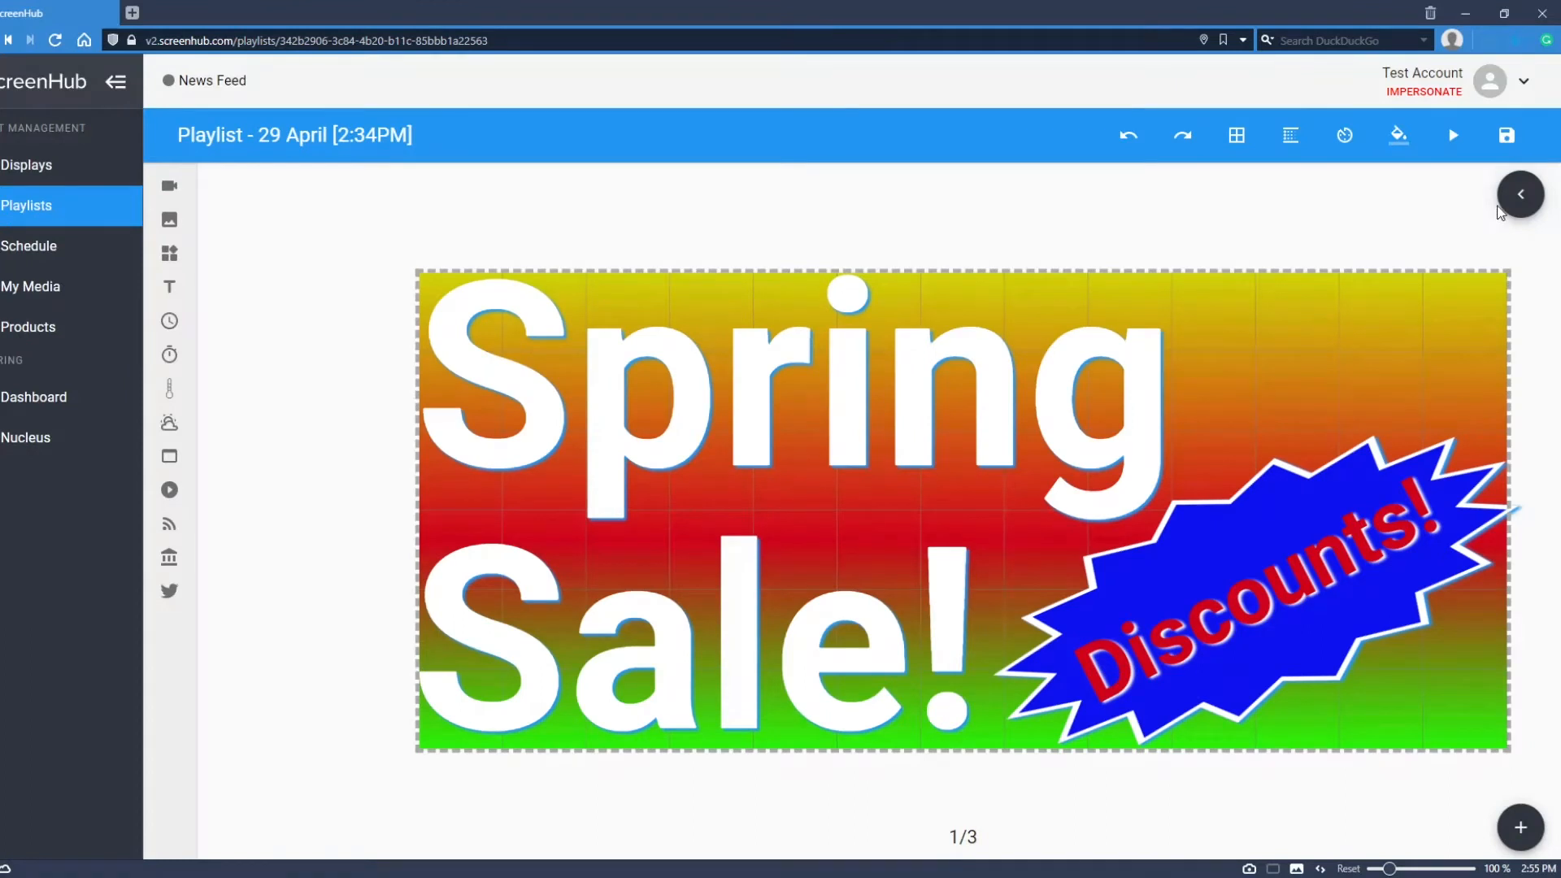
left_click(1519, 194)
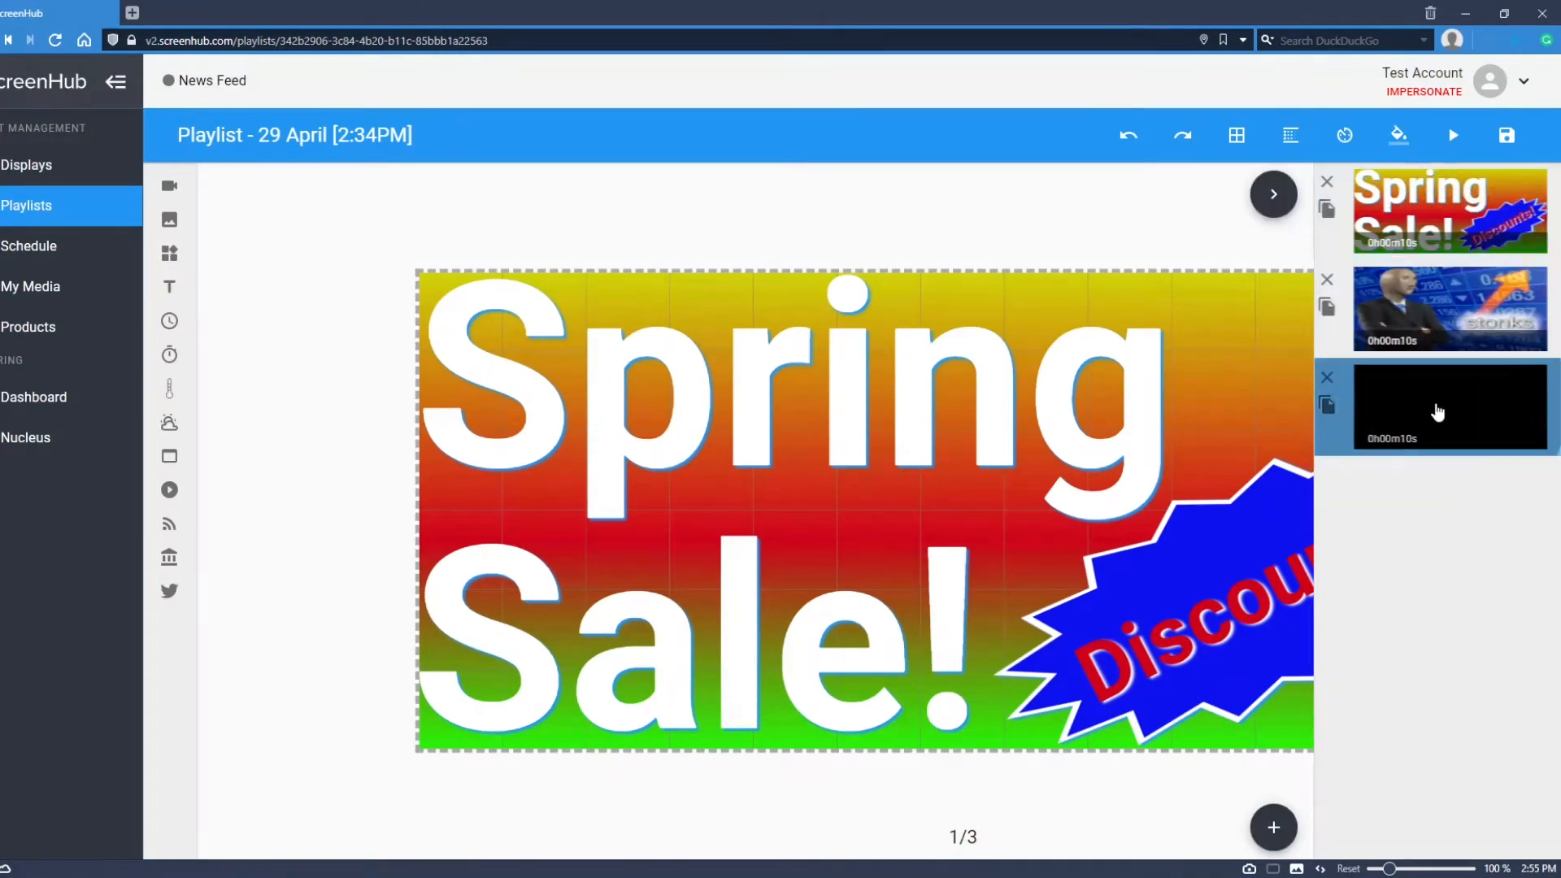
left_click(1449, 407)
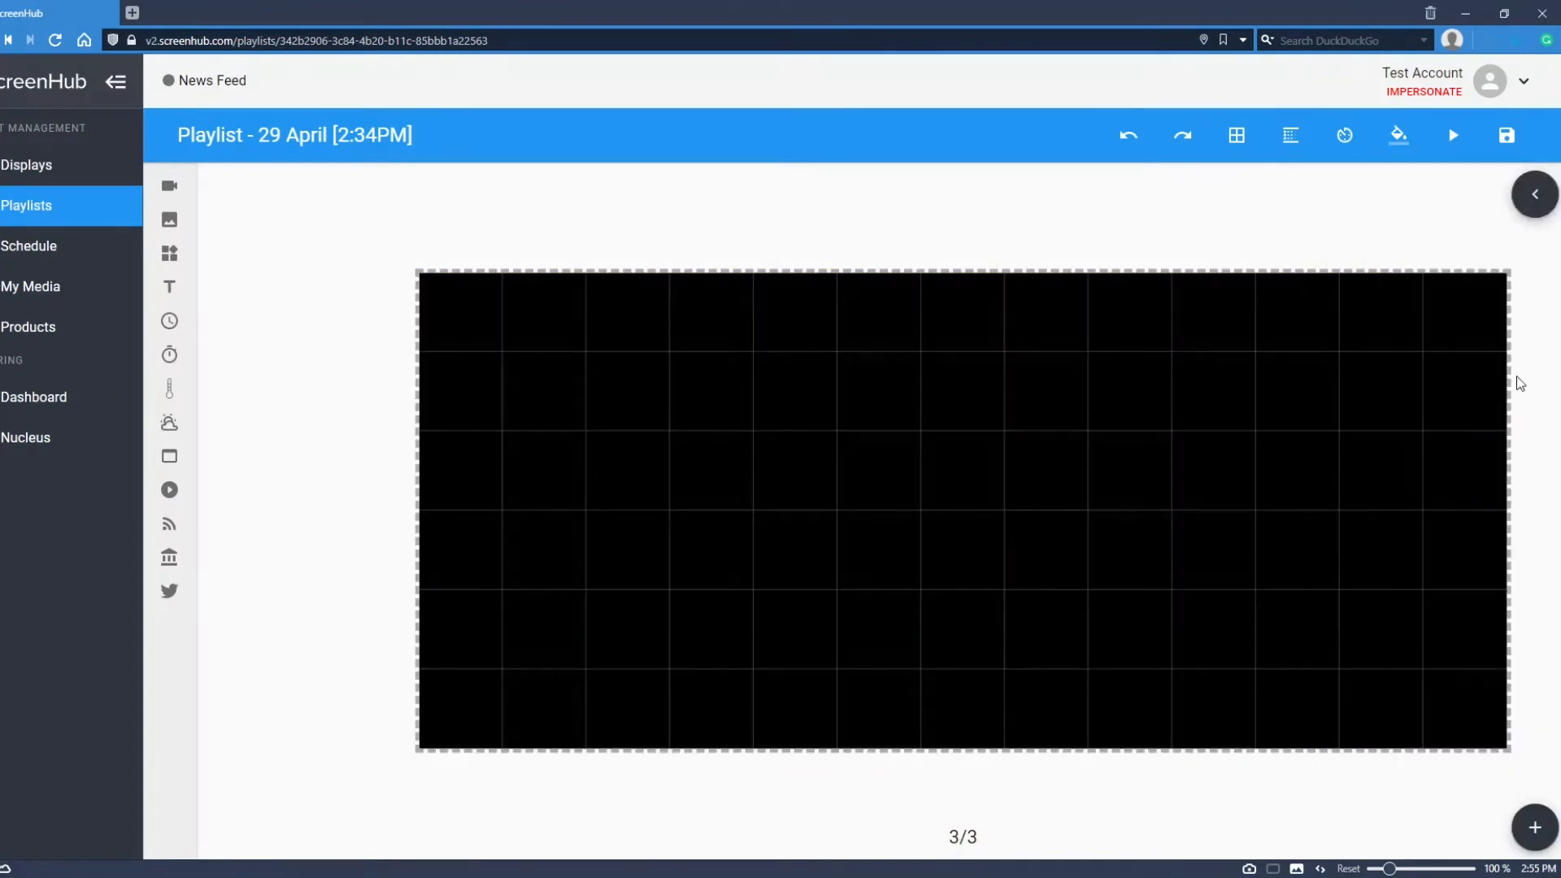
mouse_move(205, 503)
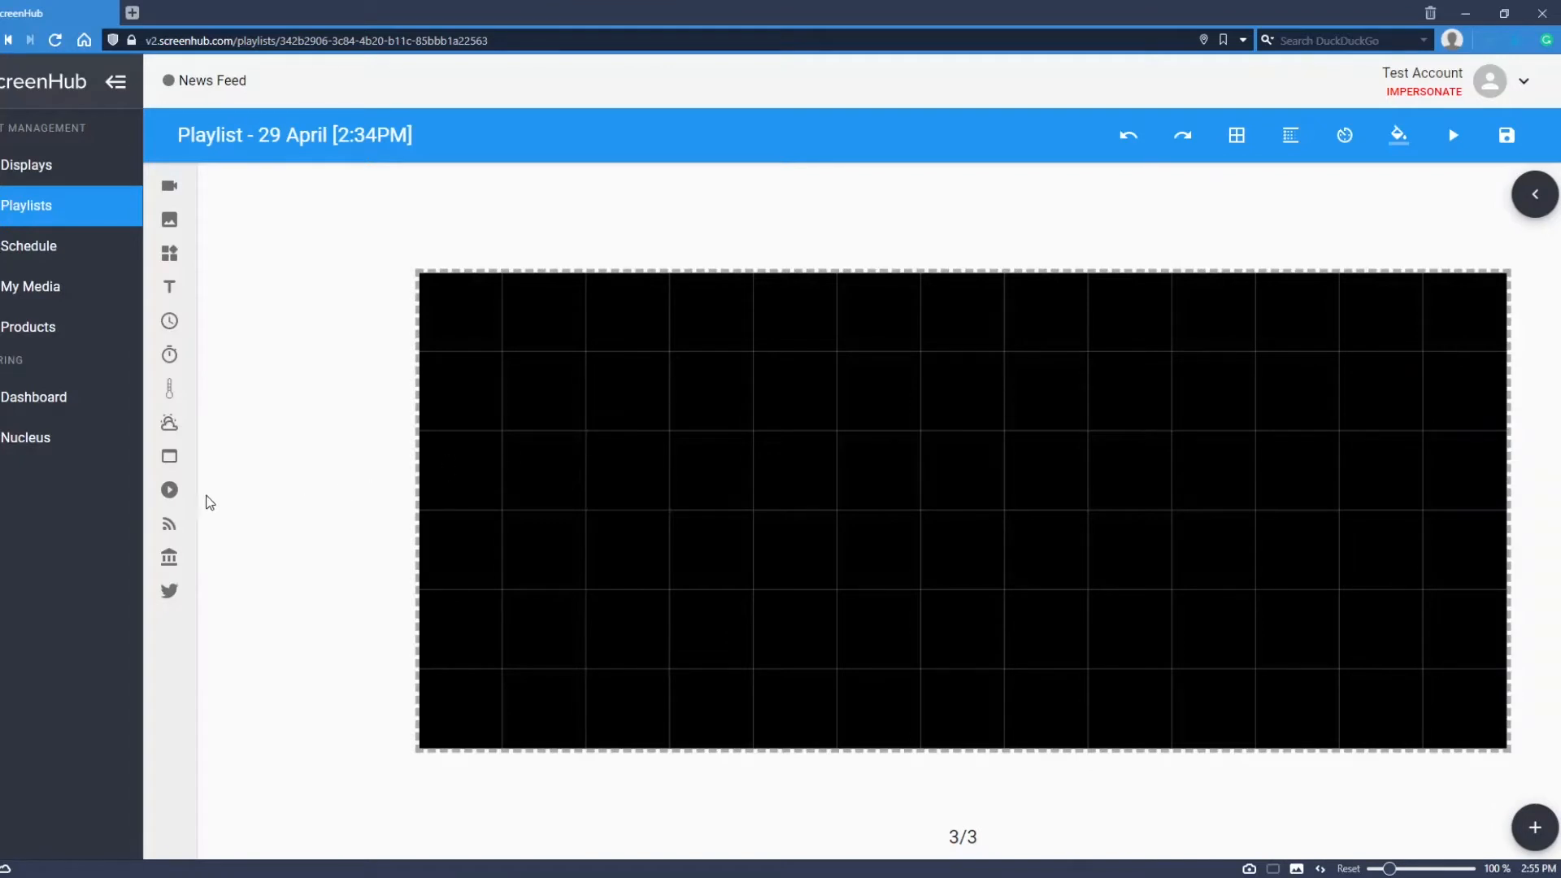
mouse_move(169, 490)
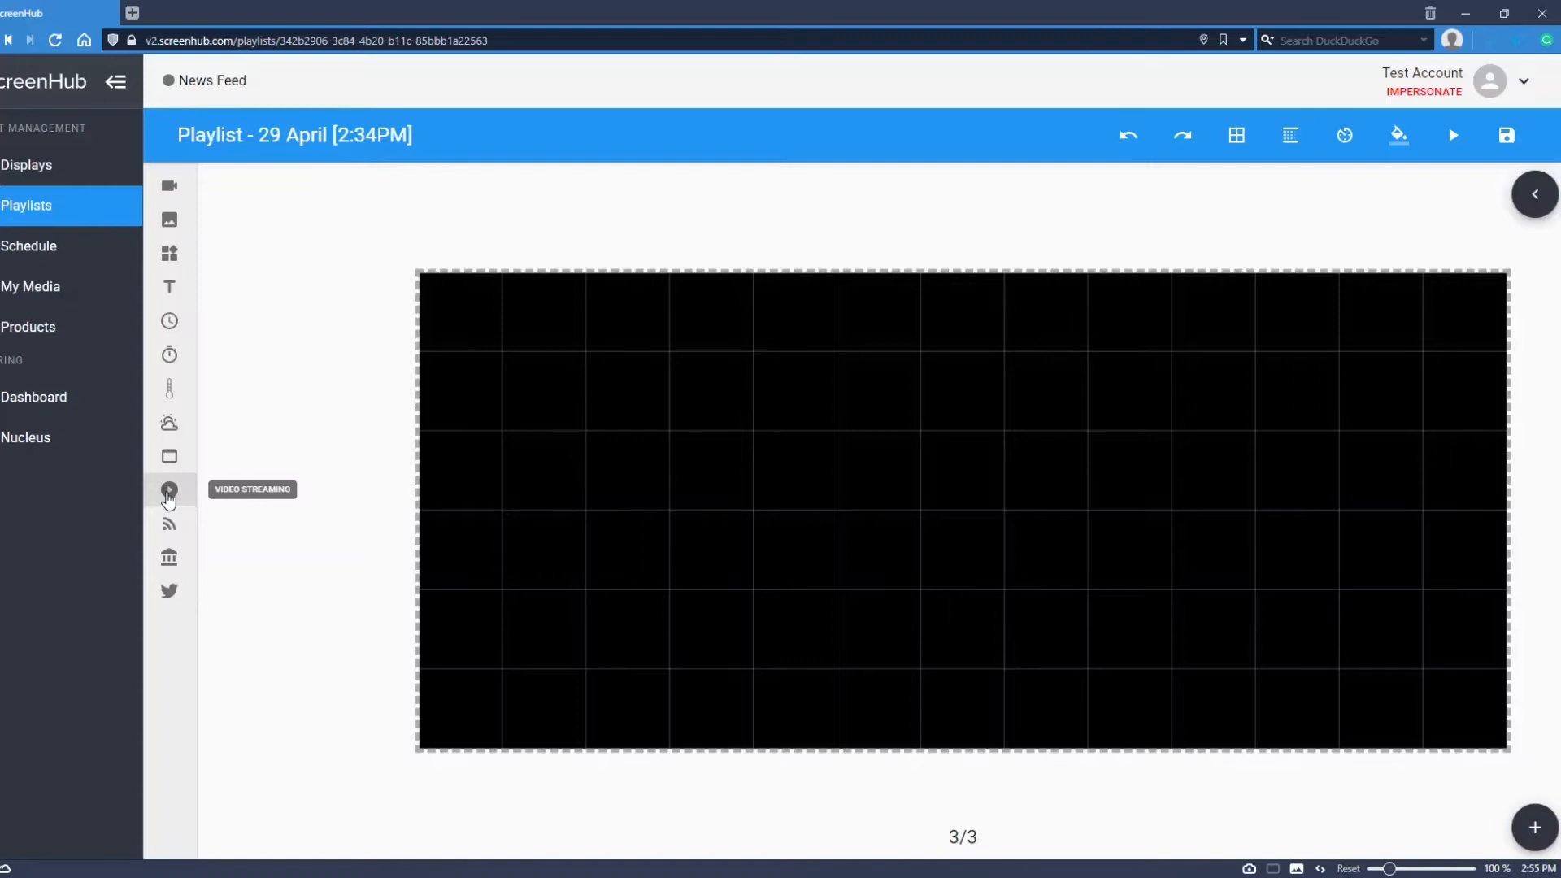
Step: Place a Video Streaming element on the slide, ready for its .m3u8 link
left_click(169, 489)
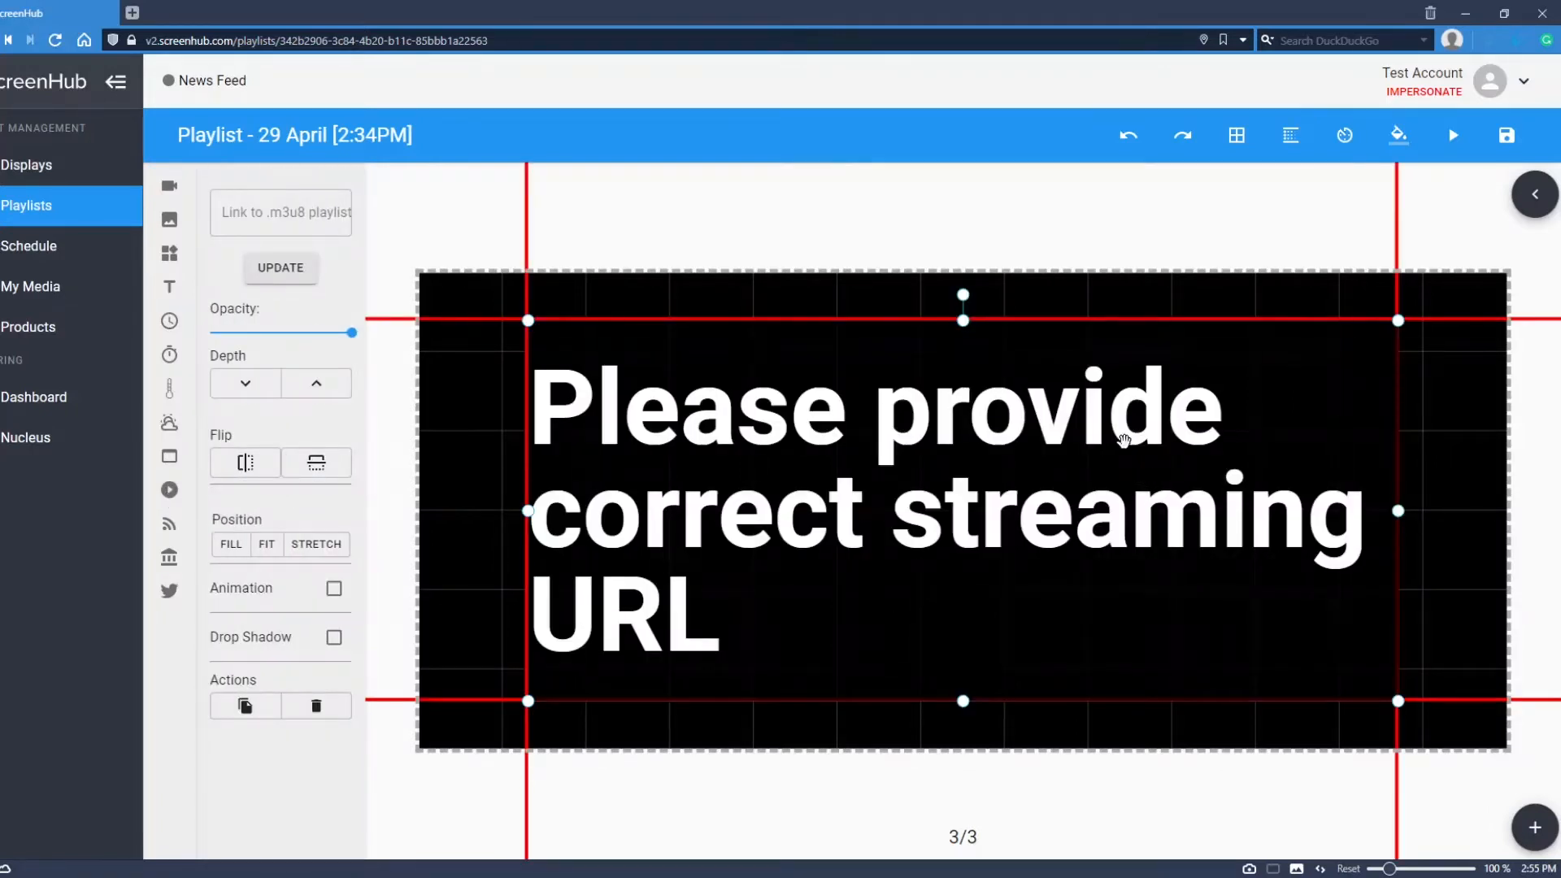
mouse_move(1315, 494)
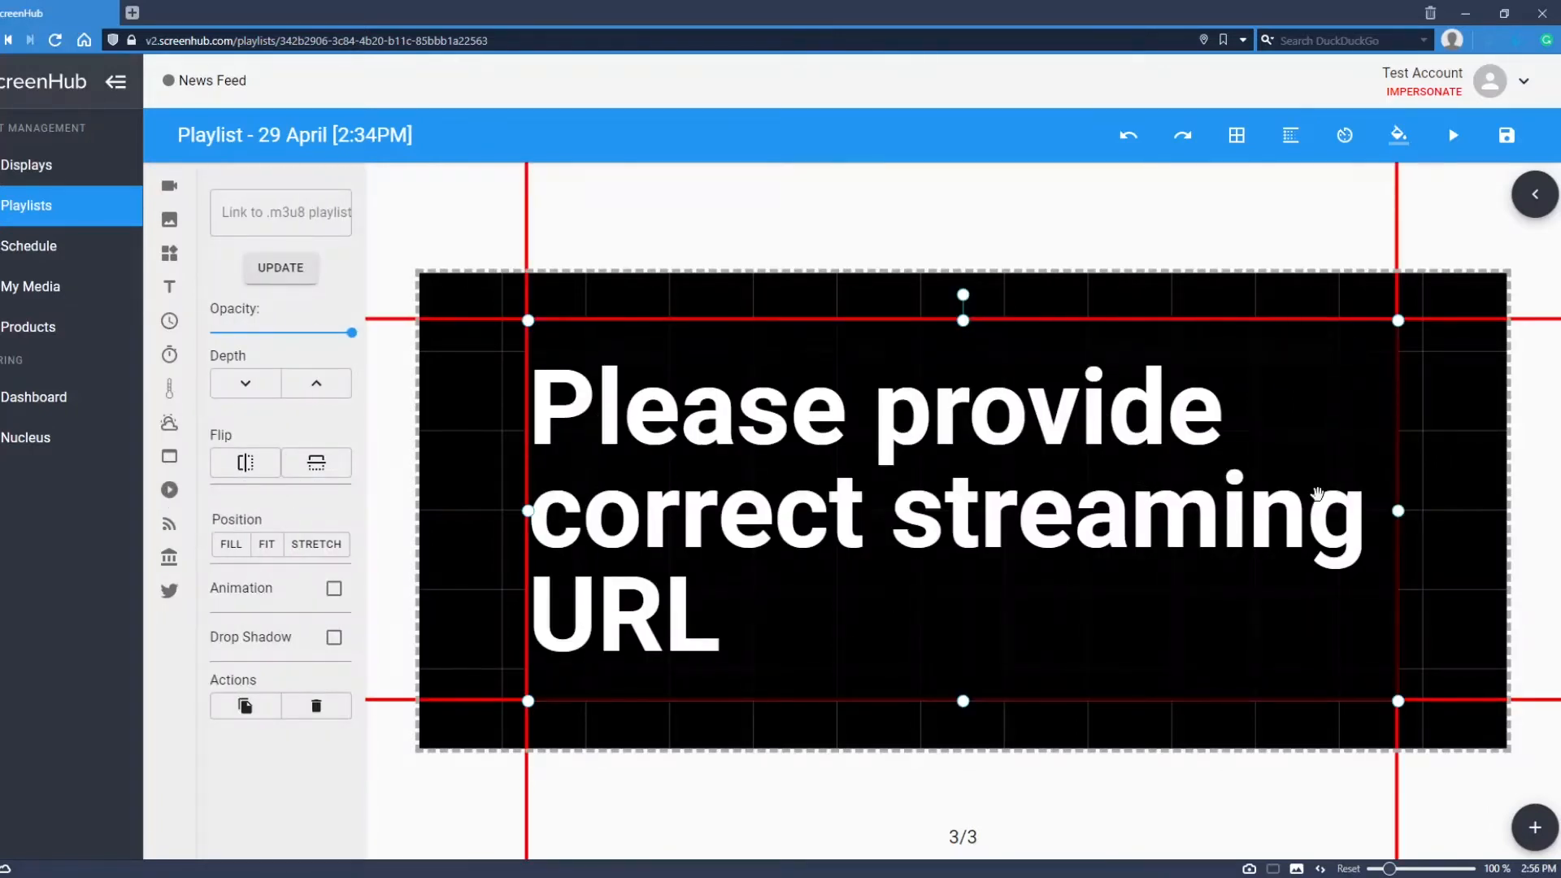
mouse_move(573, 540)
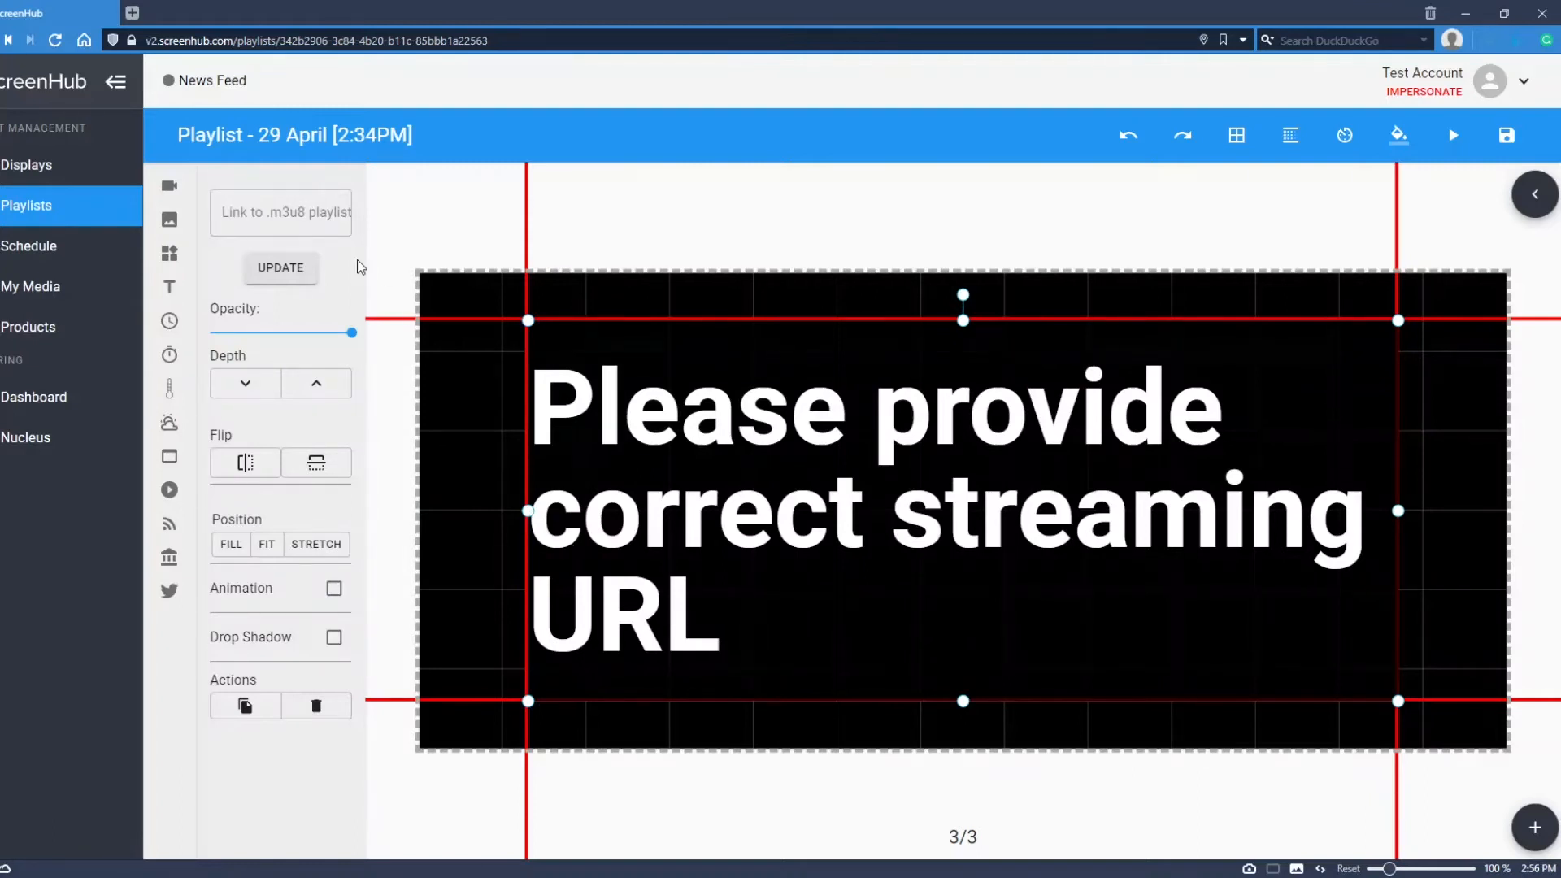
left_click(282, 212)
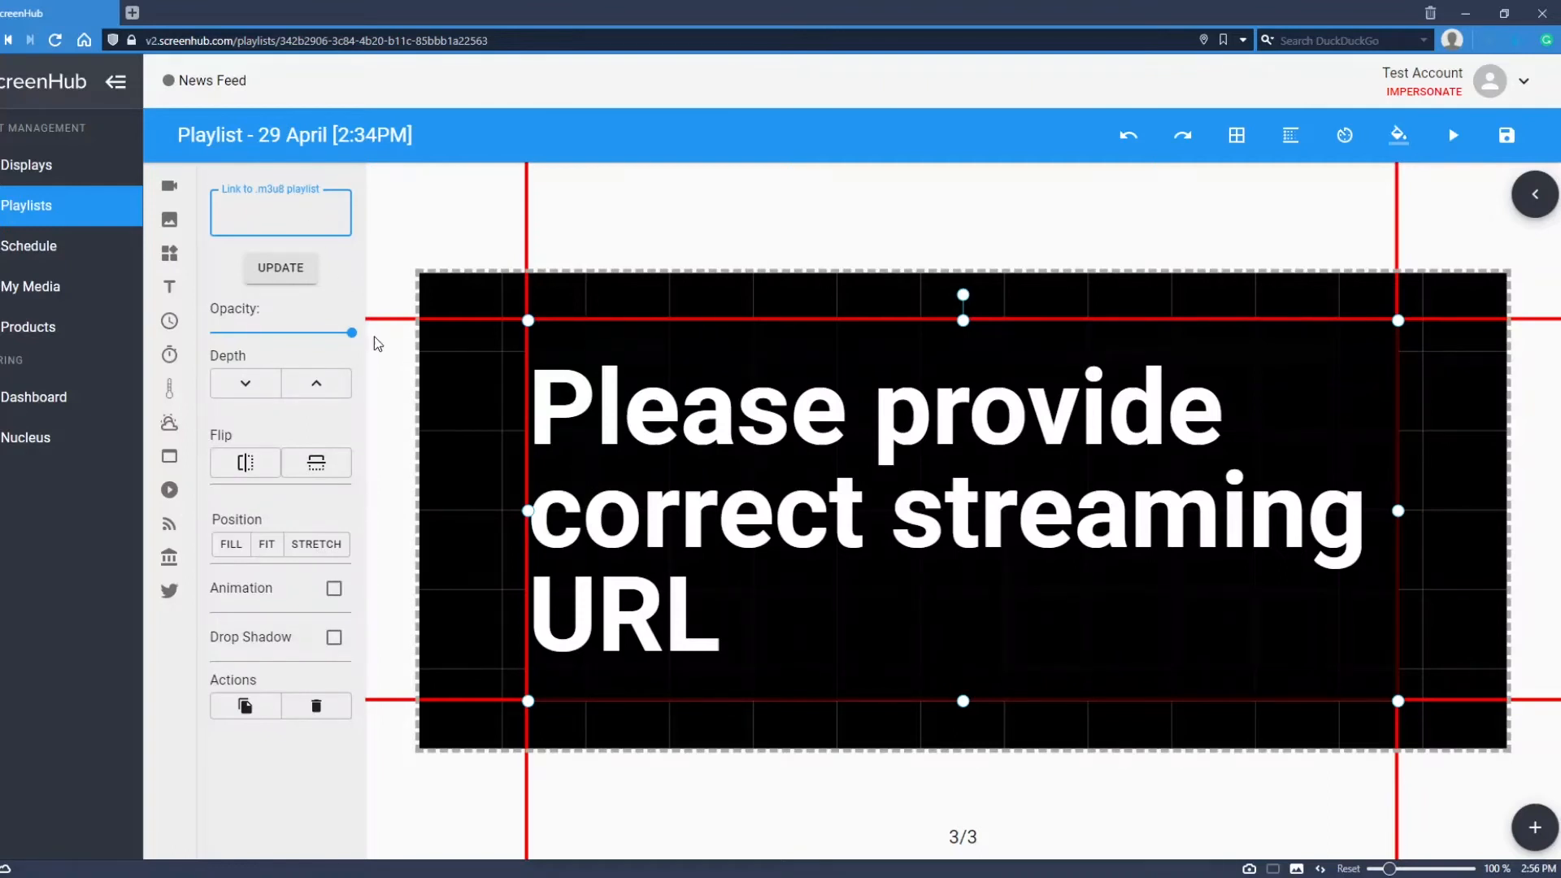
Step: Enter the '.fmp4/master.m3u8' stream URL and update so the live video plays
type(".fmp4/master.m3u8")
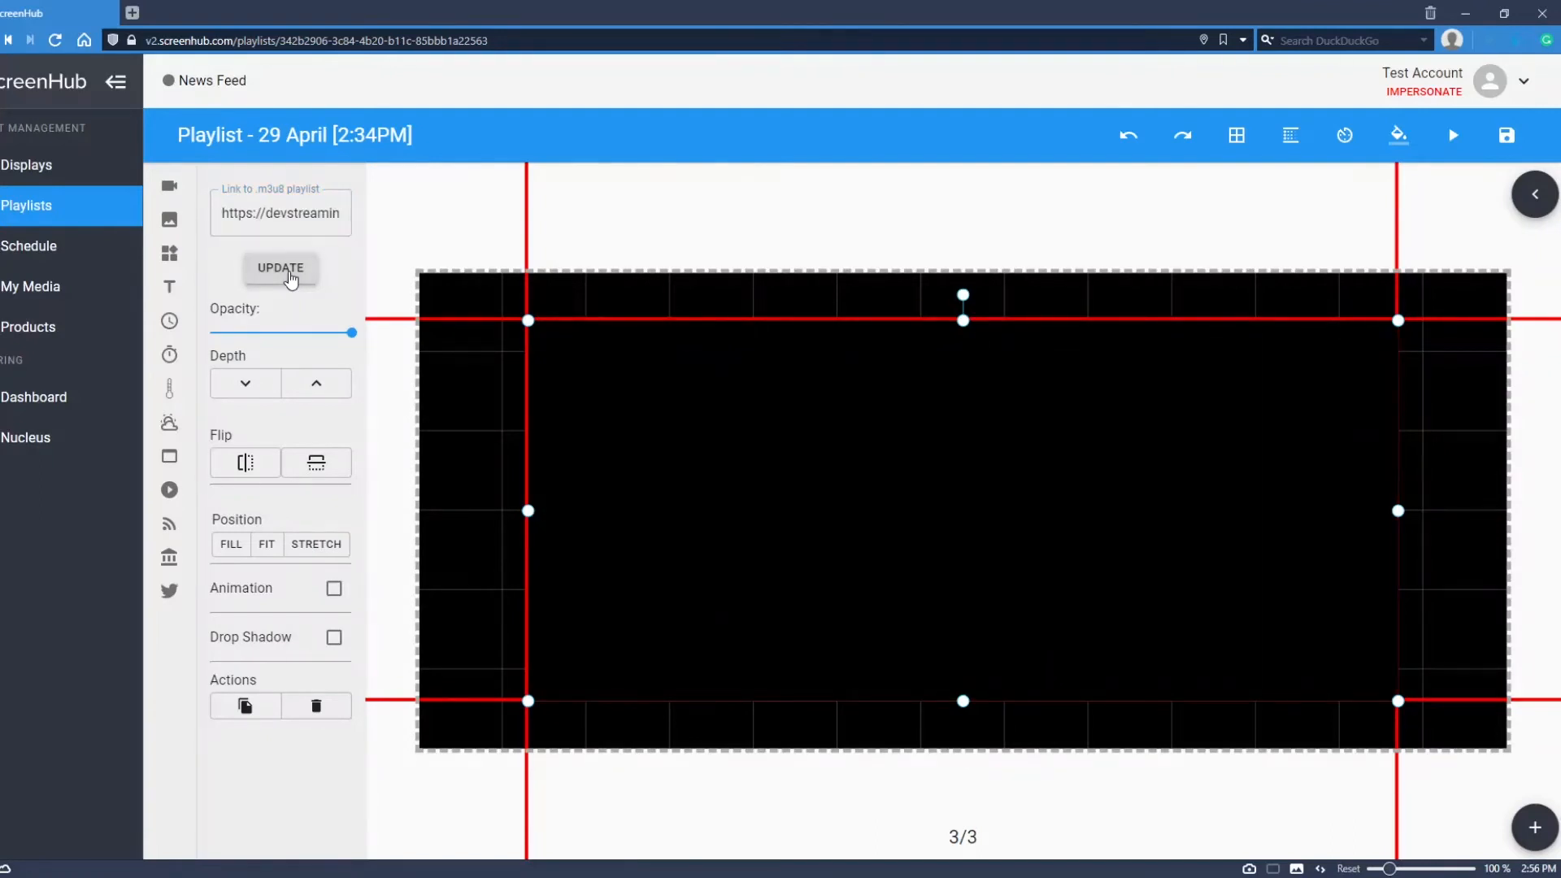
left_click(280, 268)
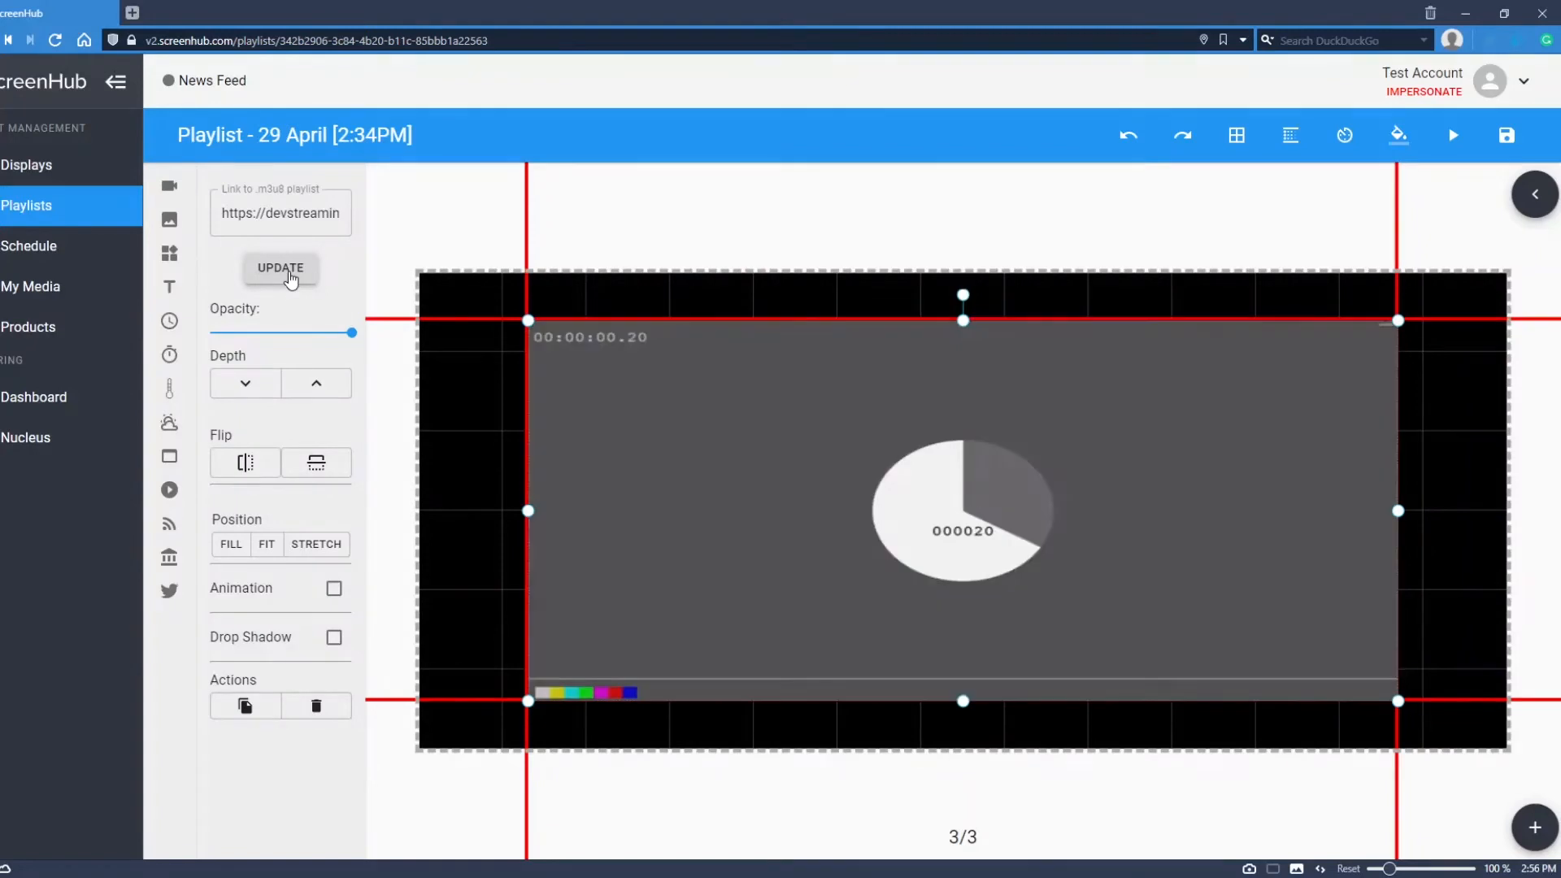